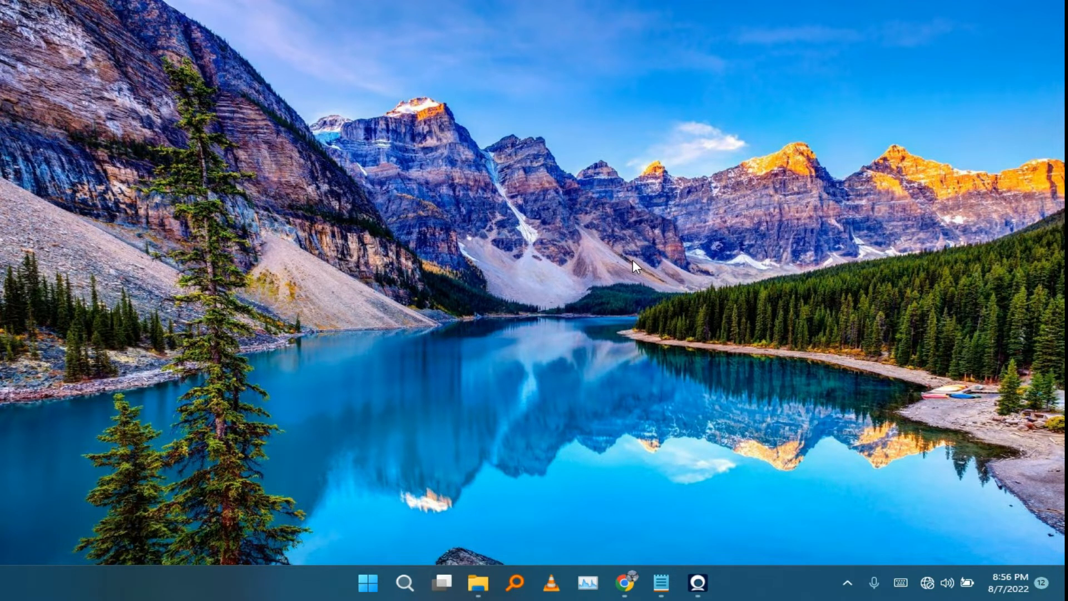
pyautogui.moveTo(637, 264)
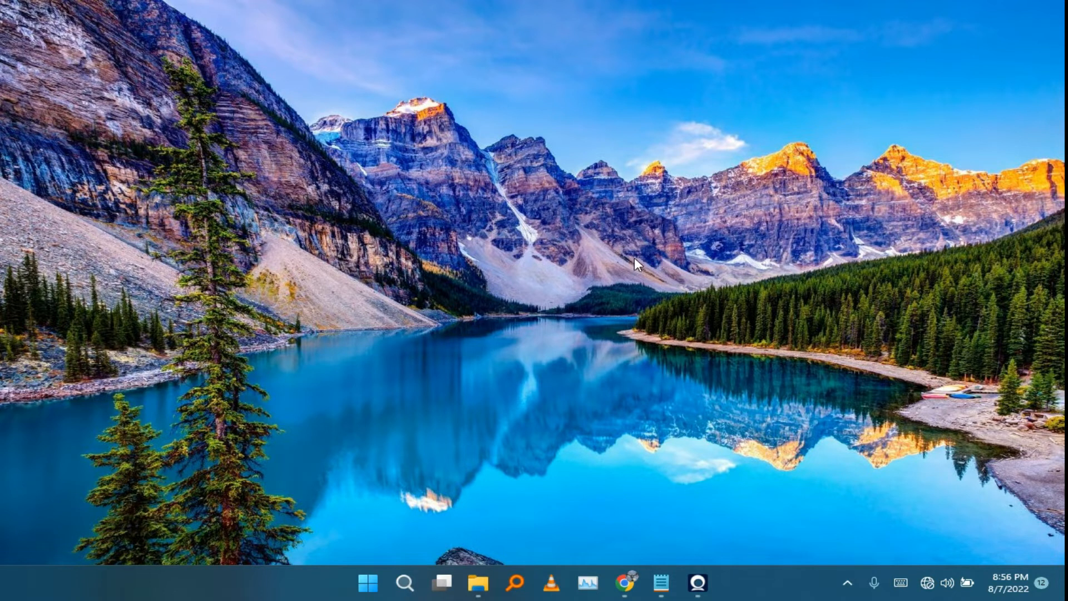
# - Launch Iriun Webcam, nudge its window right, then minimize it
pyautogui.click(622, 582)
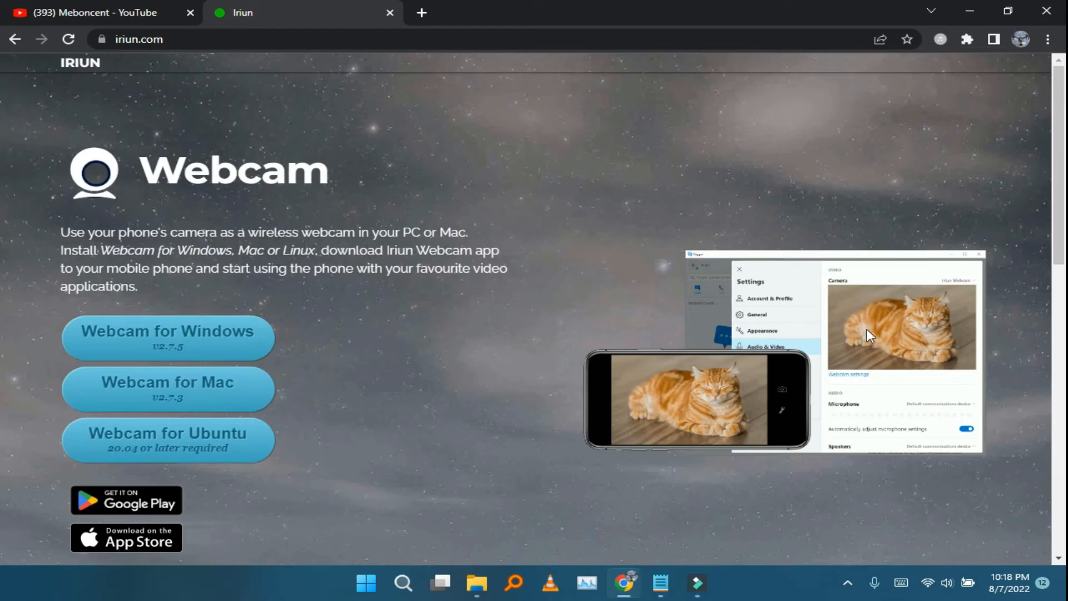
pyautogui.moveTo(895, 504)
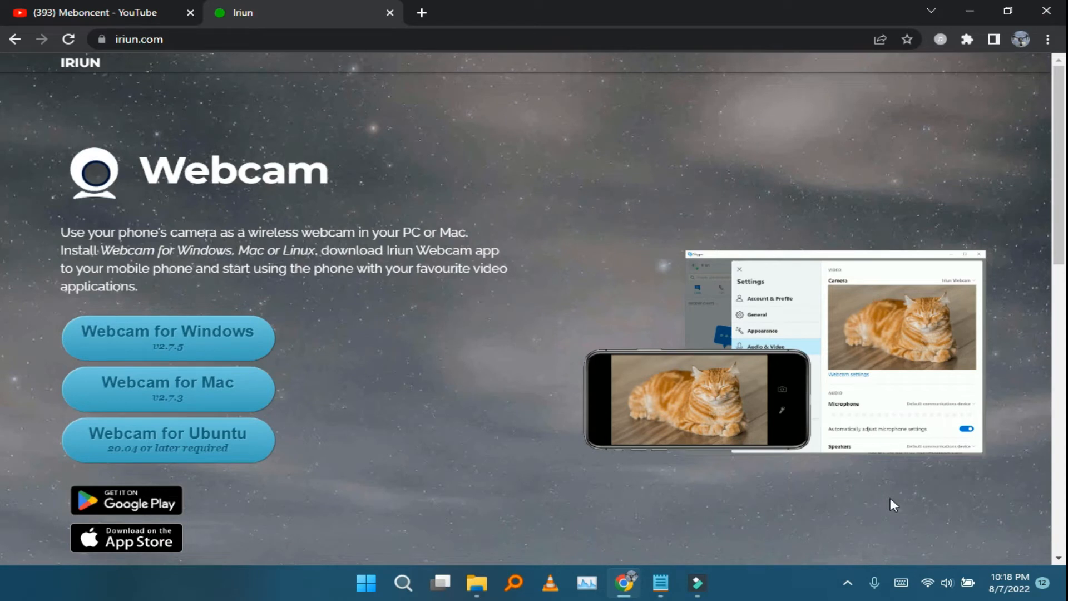
pyautogui.scroll(-3)
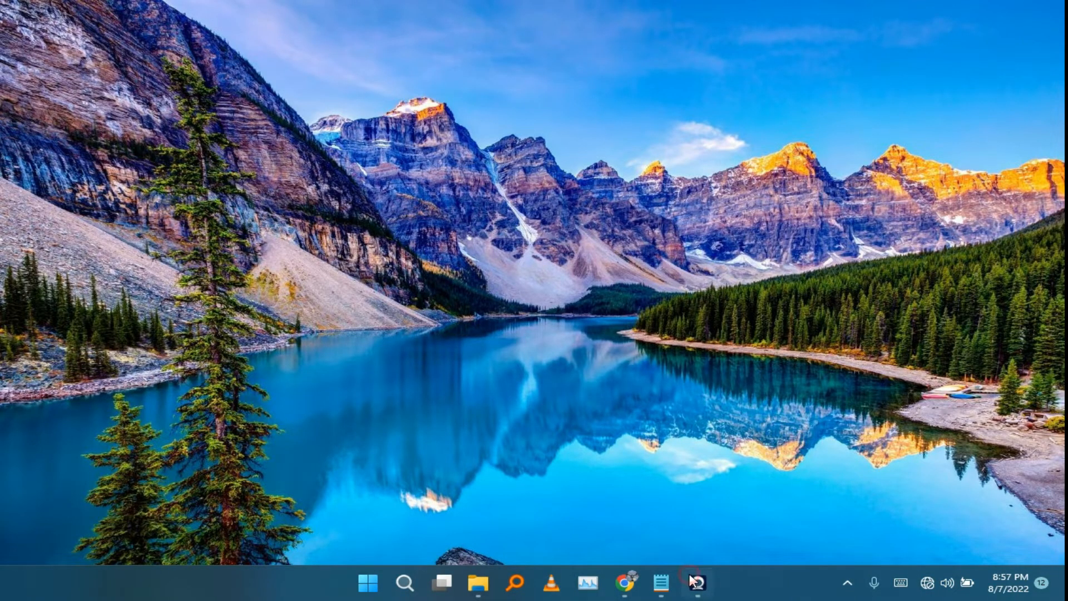
pyautogui.click(694, 583)
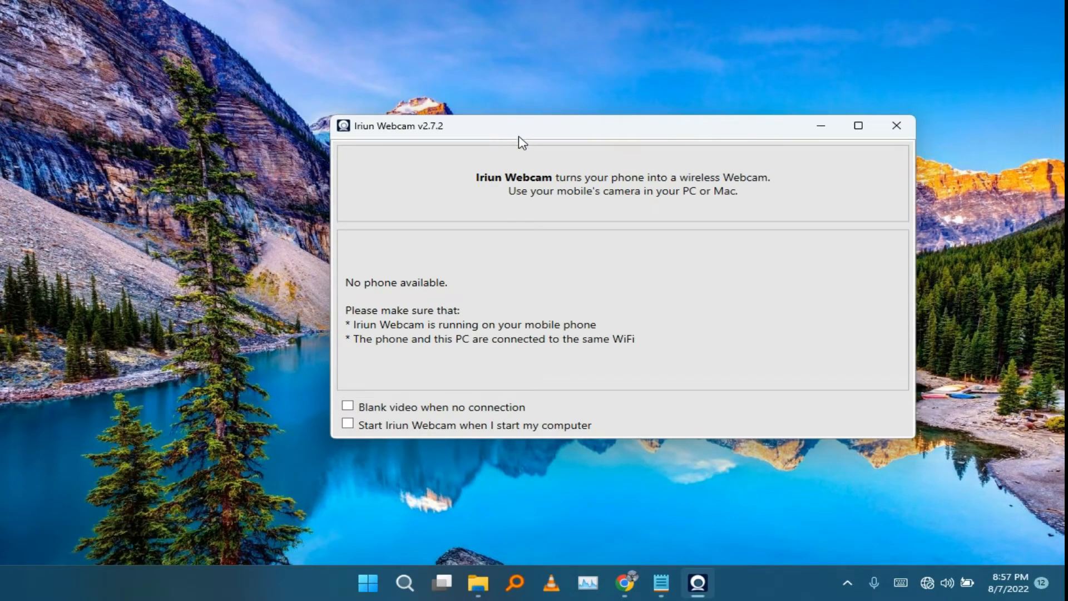
pyautogui.moveTo(511, 134)
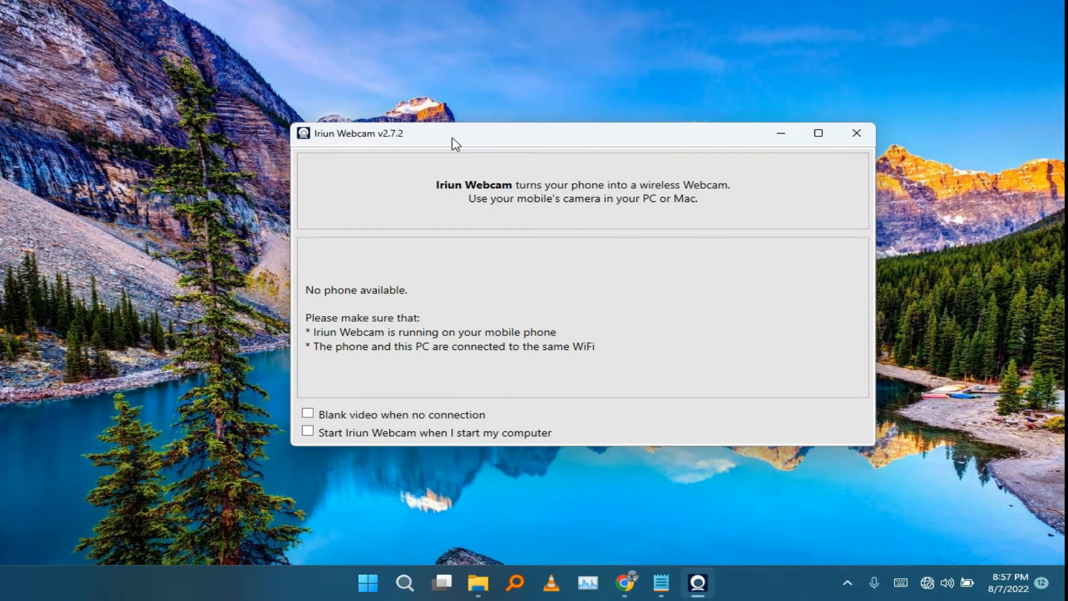
pyautogui.moveTo(454, 134); pyautogui.dragTo(525, 131)
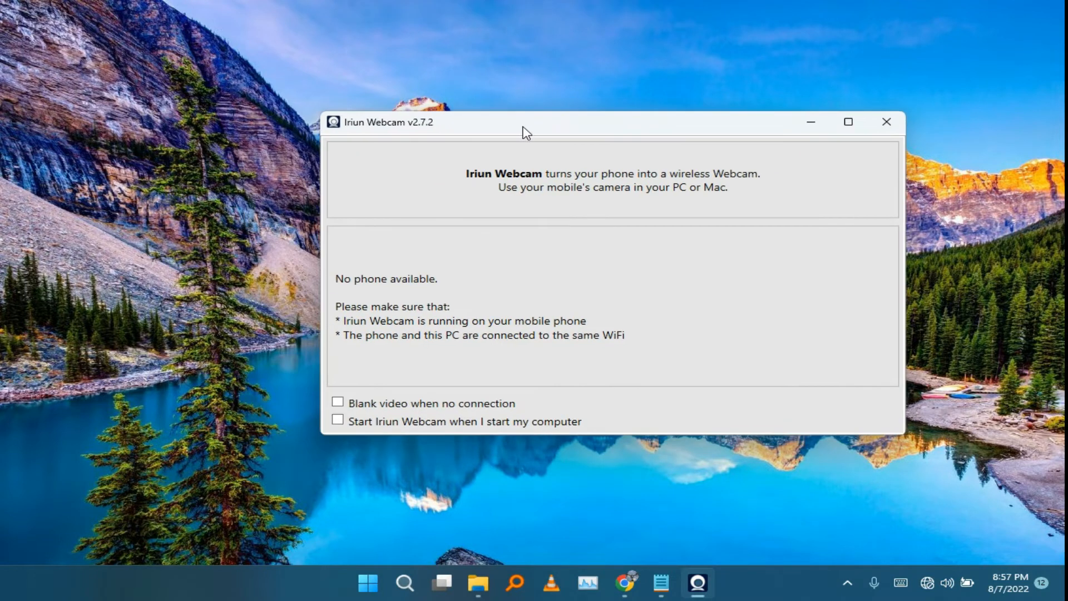
pyautogui.click(886, 122)
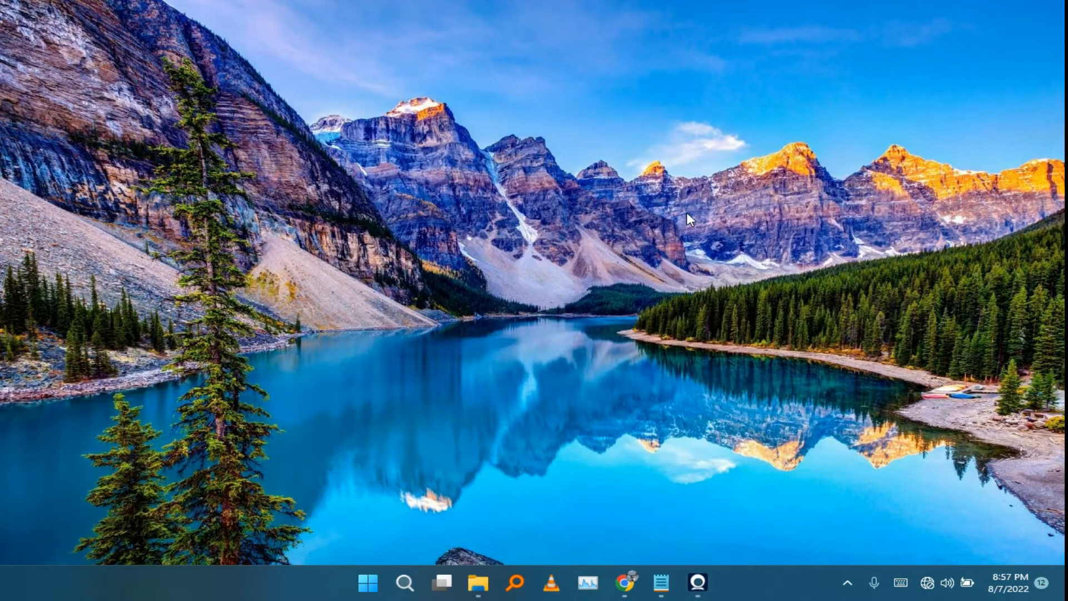
pyautogui.moveTo(652, 307)
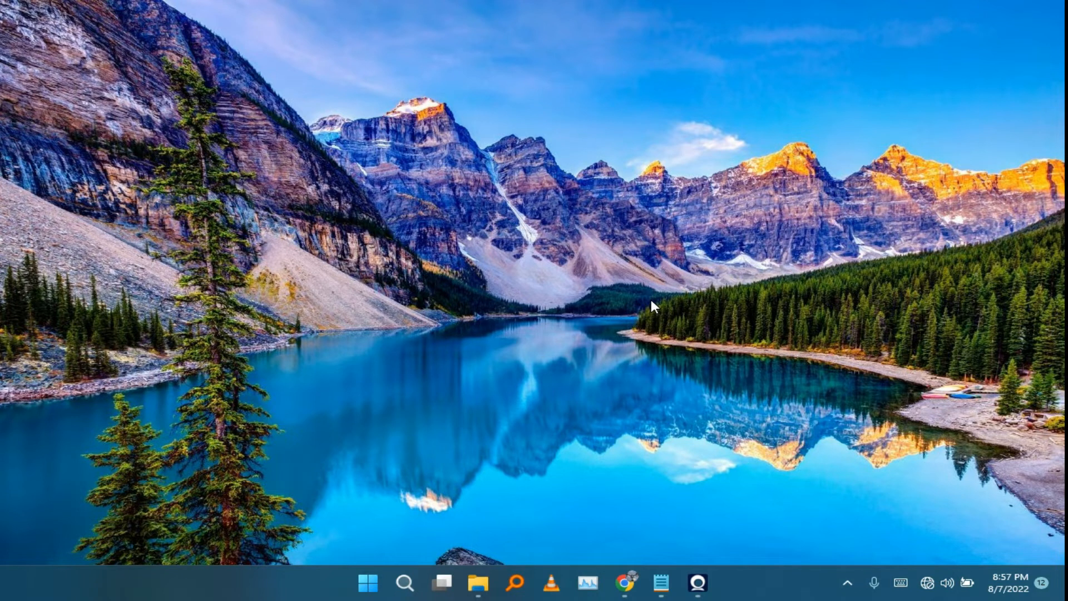
pyautogui.moveTo(658, 332)
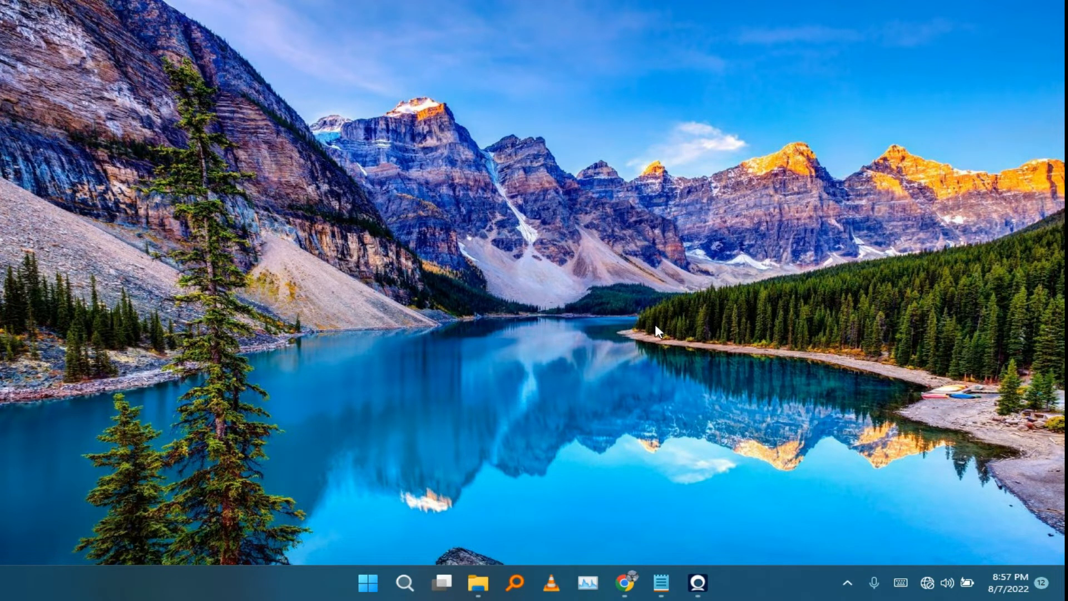
# - Restore the Iriun Webcam window and reposition it slightly left of center
pyautogui.click(697, 583)
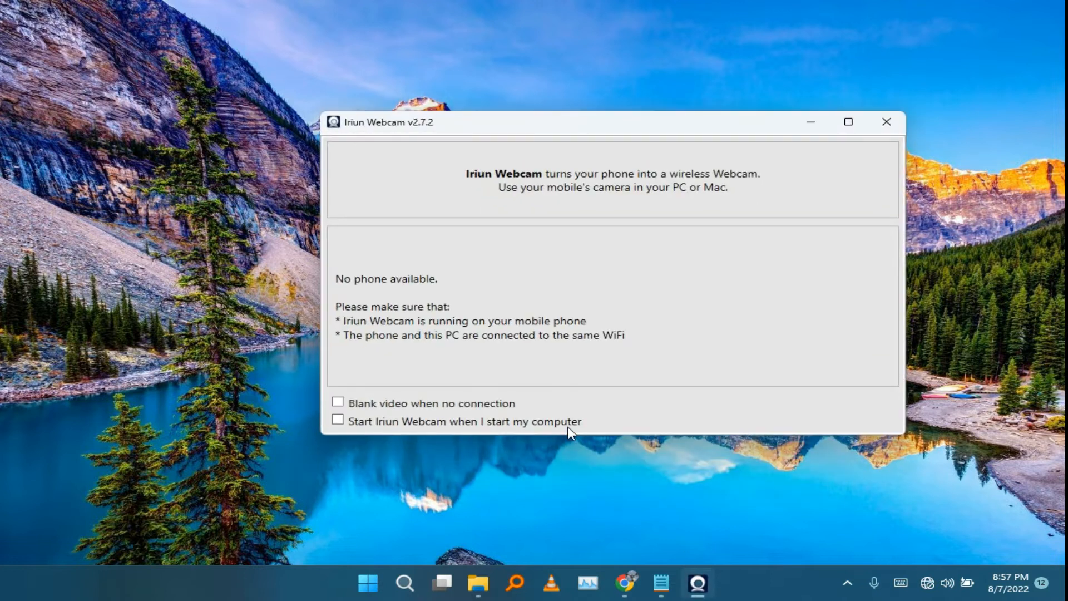
pyautogui.moveTo(420, 134)
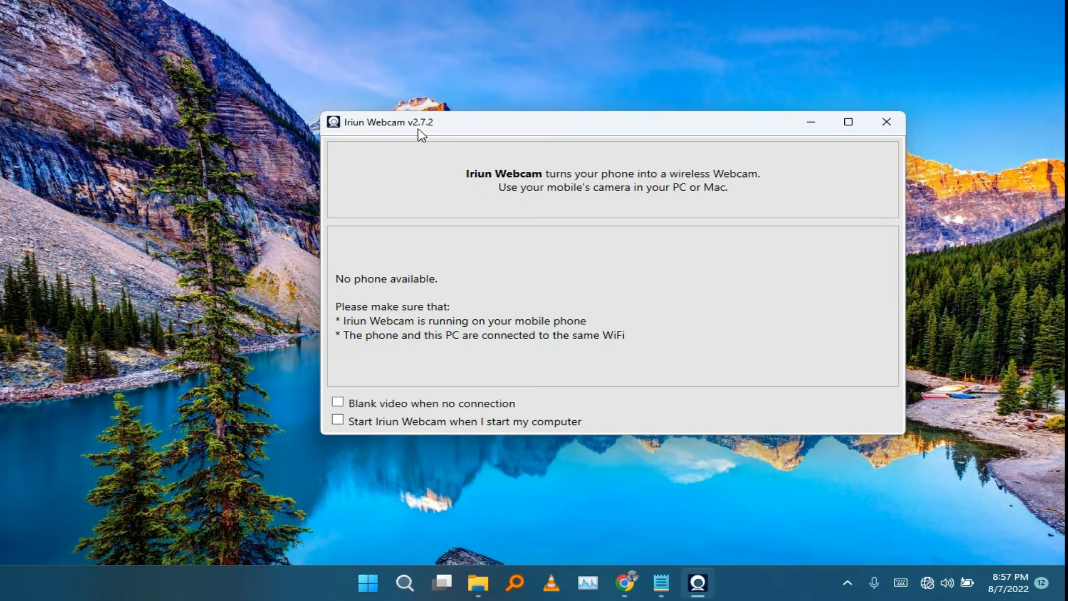
pyautogui.moveTo(473, 165)
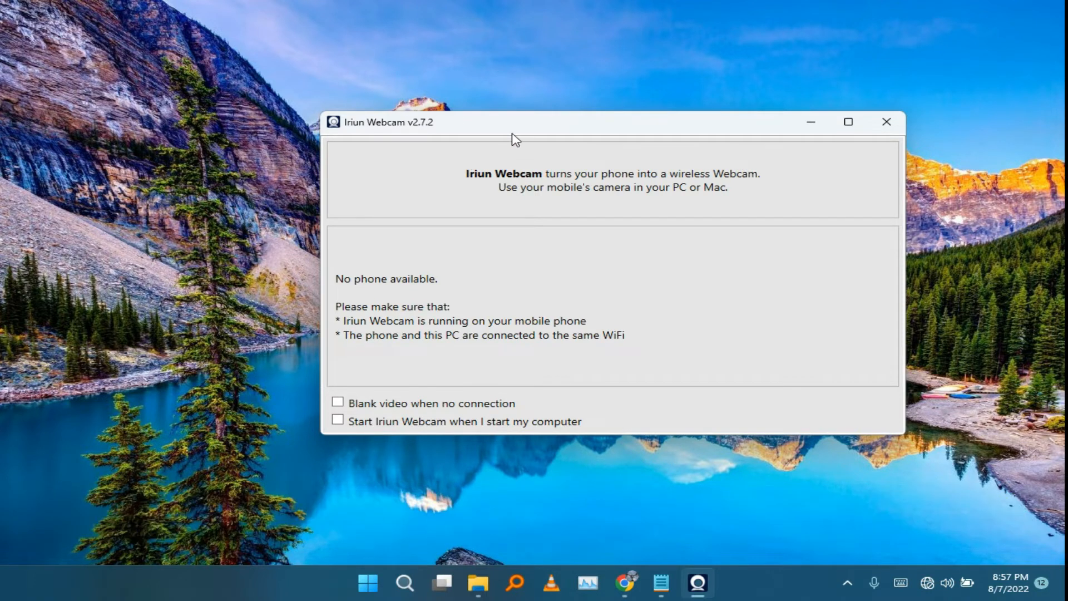
pyautogui.moveTo(514, 140); pyautogui.dragTo(443, 129)
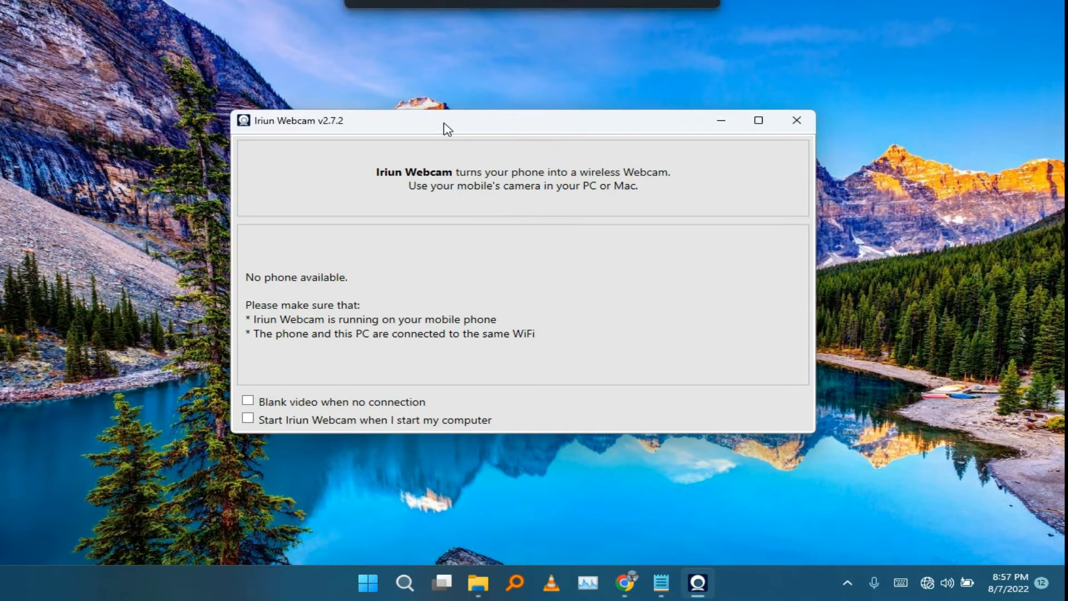
pyautogui.moveTo(447, 128); pyautogui.dragTo(534, 141)
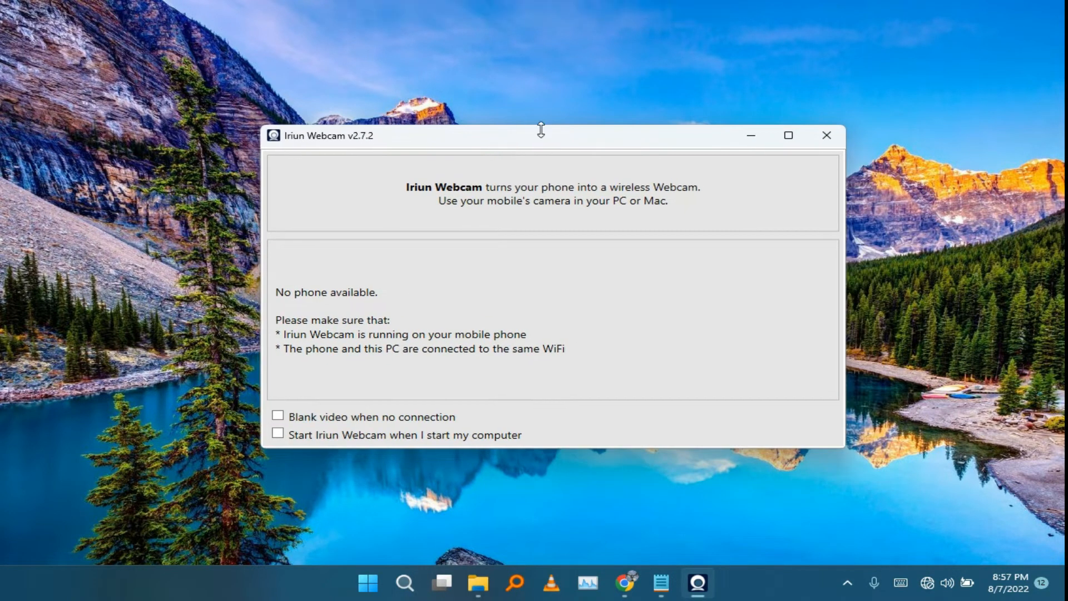
pyautogui.moveTo(541, 134); pyautogui.dragTo(487, 140)
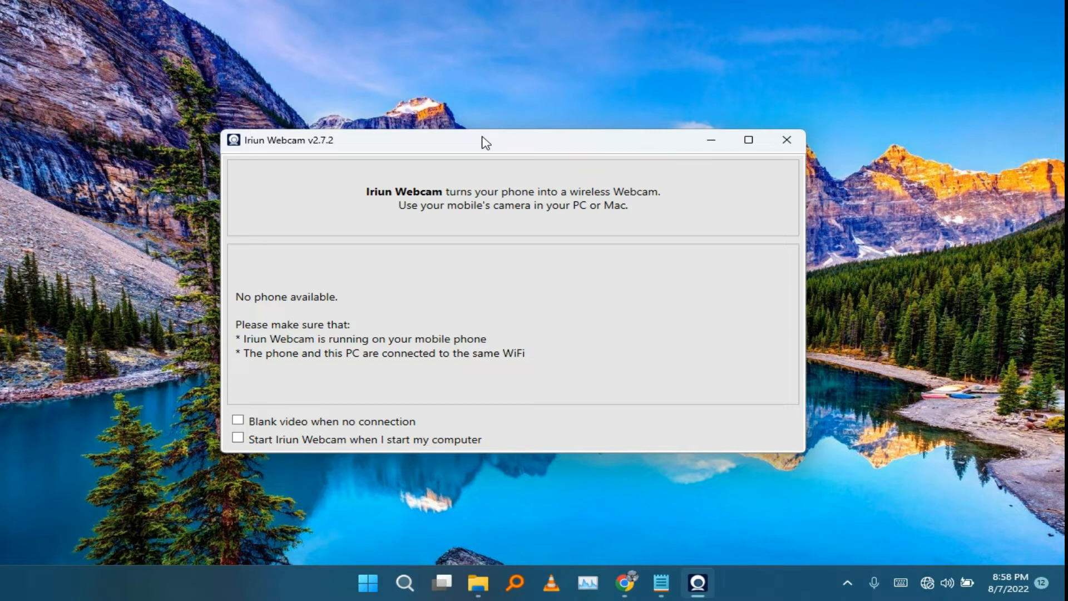
pyautogui.moveTo(581, 162)
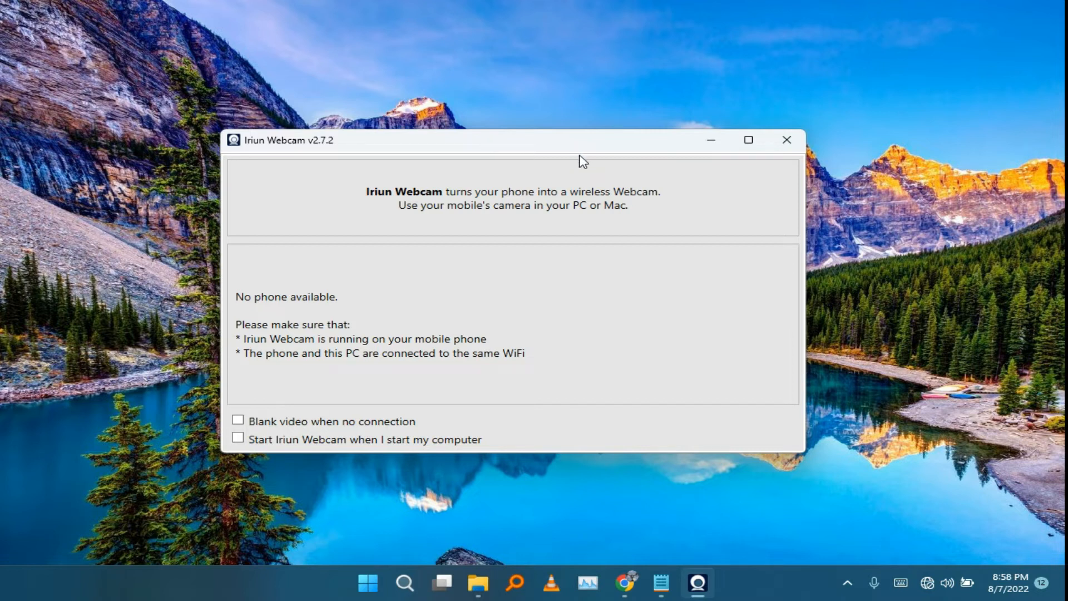
pyautogui.moveTo(577, 132)
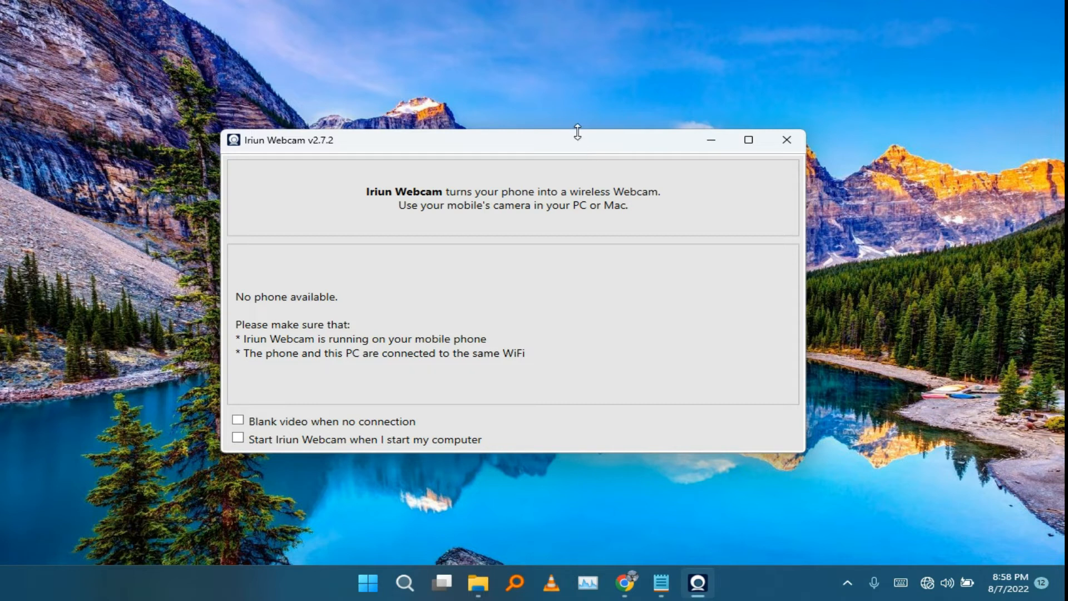
pyautogui.moveTo(579, 149)
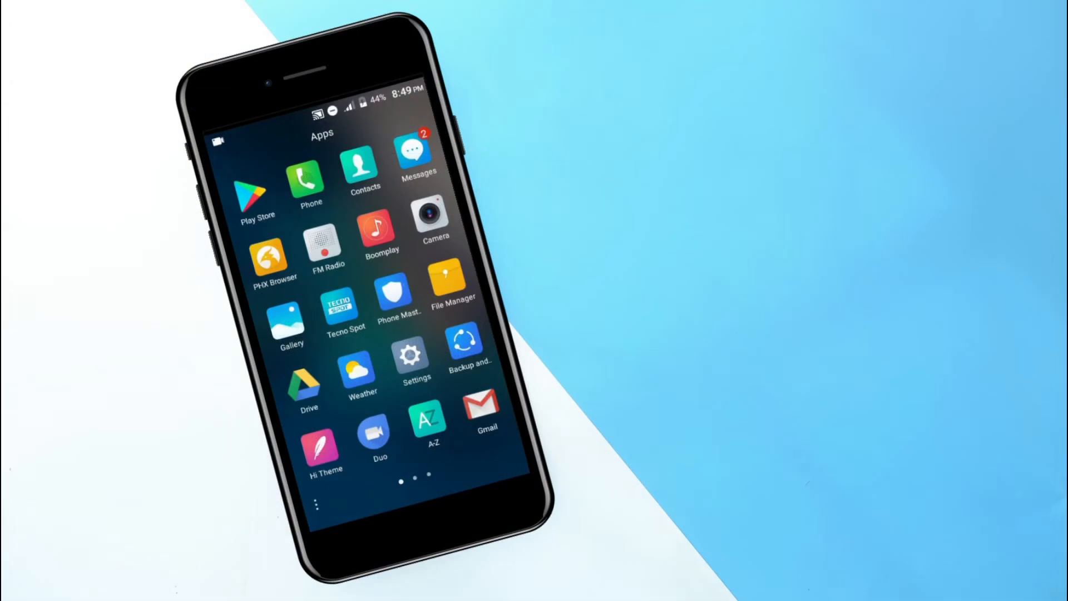
# - Scroll Android Settings down to System and open the already-enabled Developer options
pyautogui.hscroll(-3)
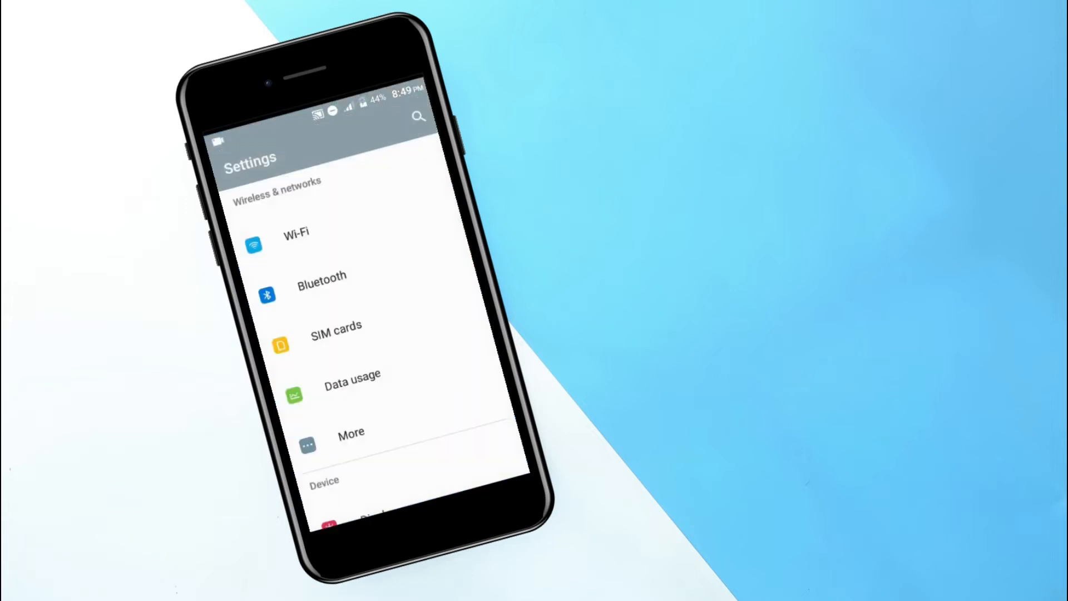
pyautogui.scroll(-3)
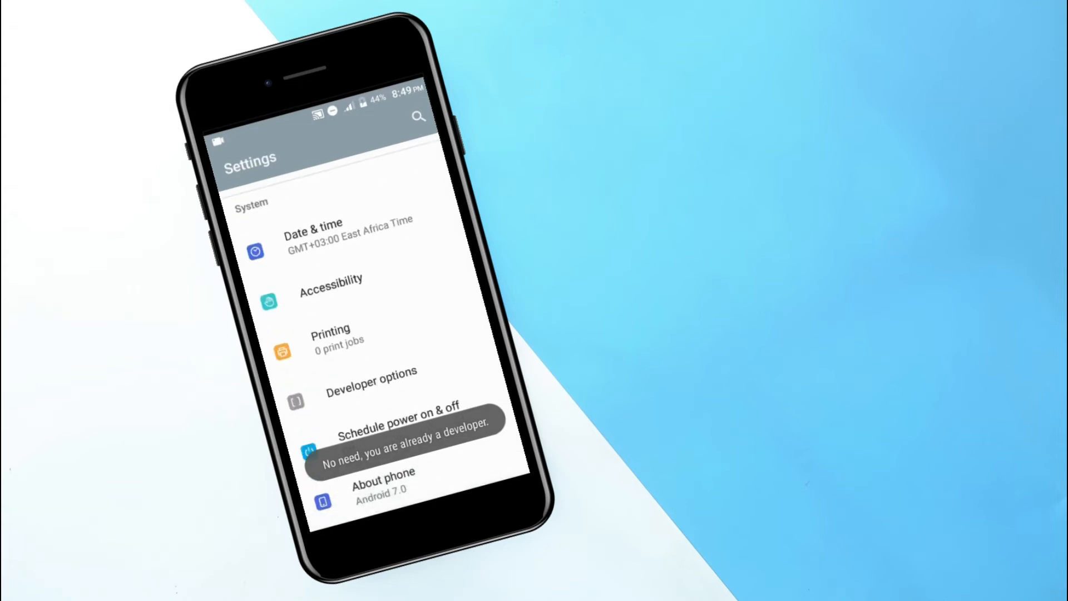
pyautogui.click(371, 392)
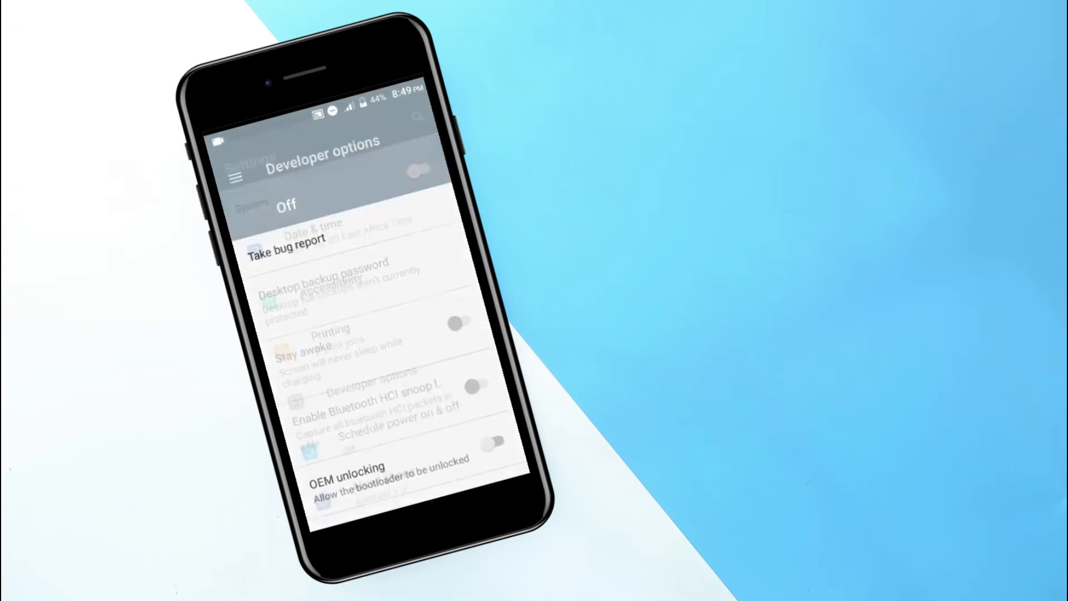
pyautogui.click(412, 169)
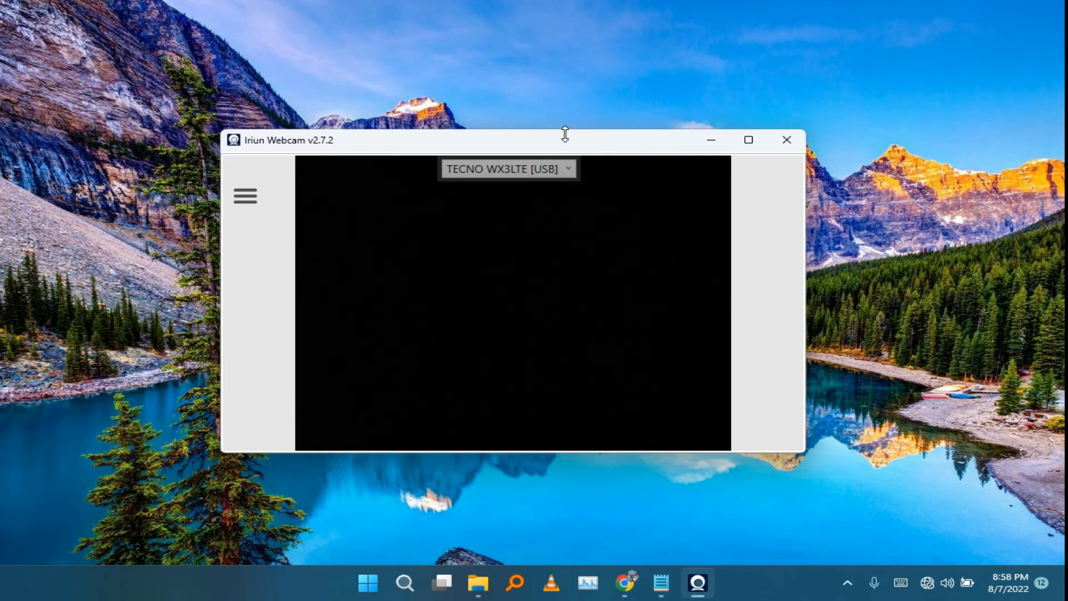
# - Move the Iriun Webcam window showing TECNO WX3LTE [USB] up and right
pyautogui.moveTo(565, 139); pyautogui.dragTo(630, 123)
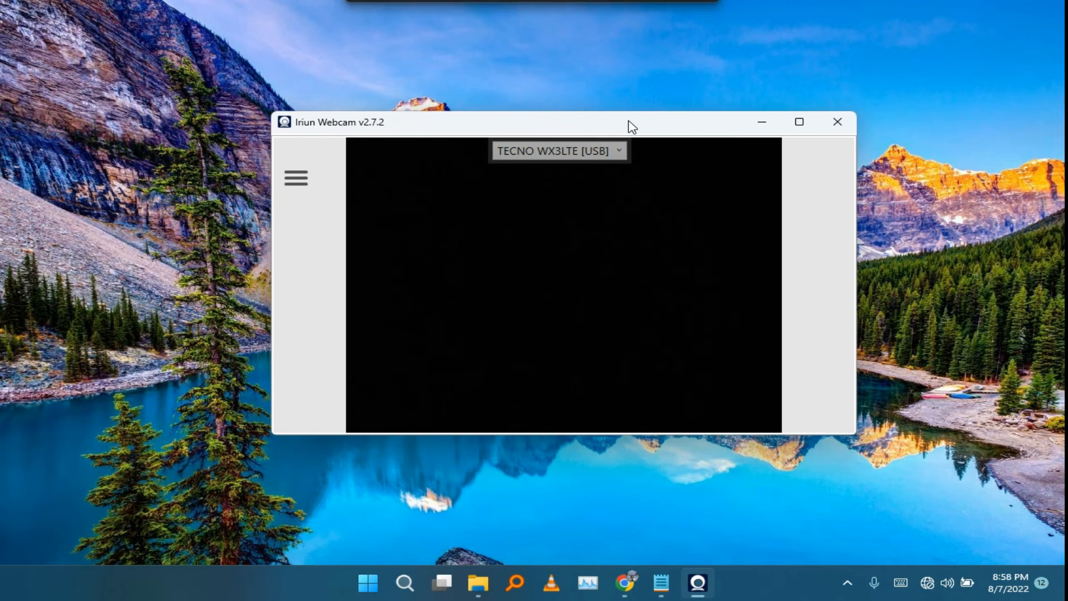